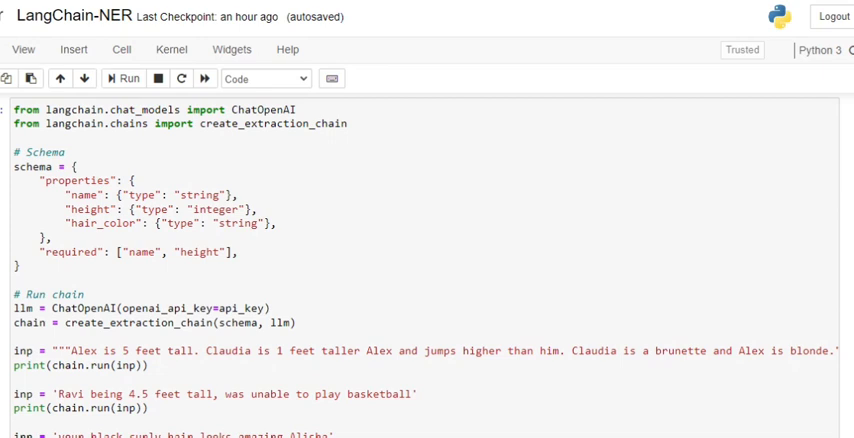
click(122, 78)
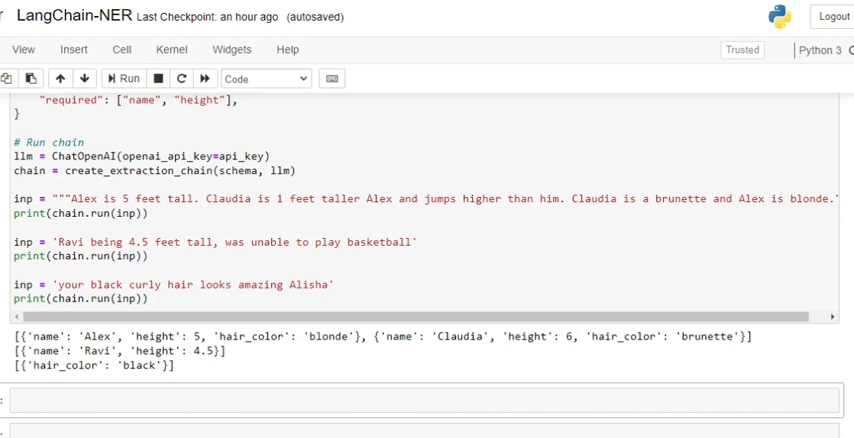
mouse_move(464, 356)
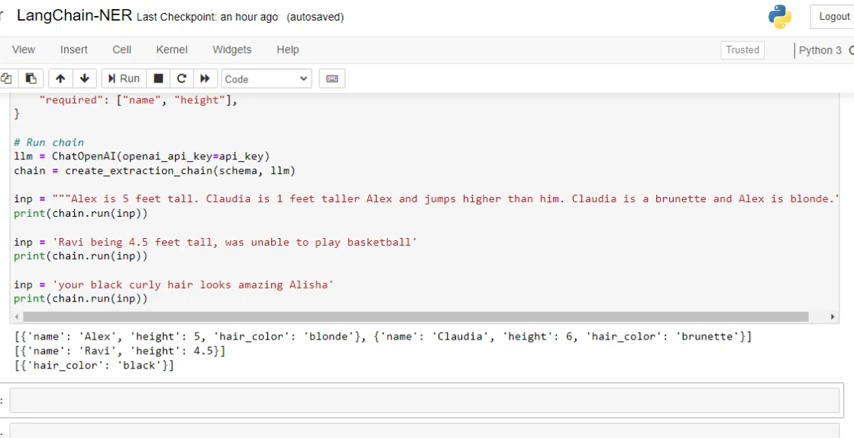
mouse_move(180, 372)
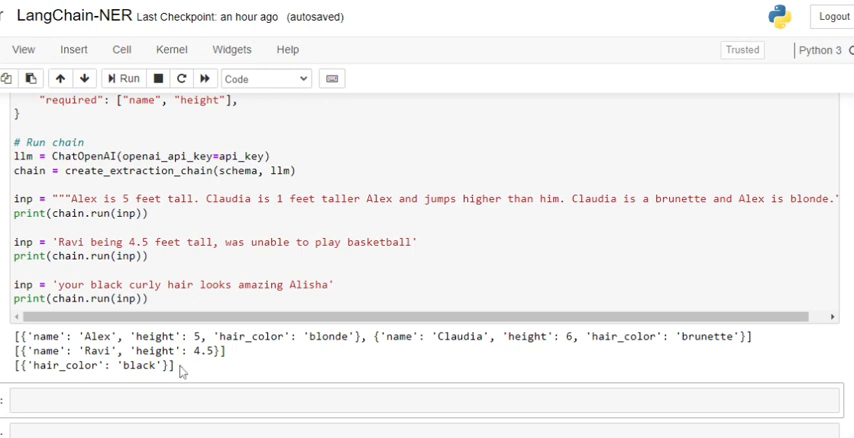
mouse_move(184, 372)
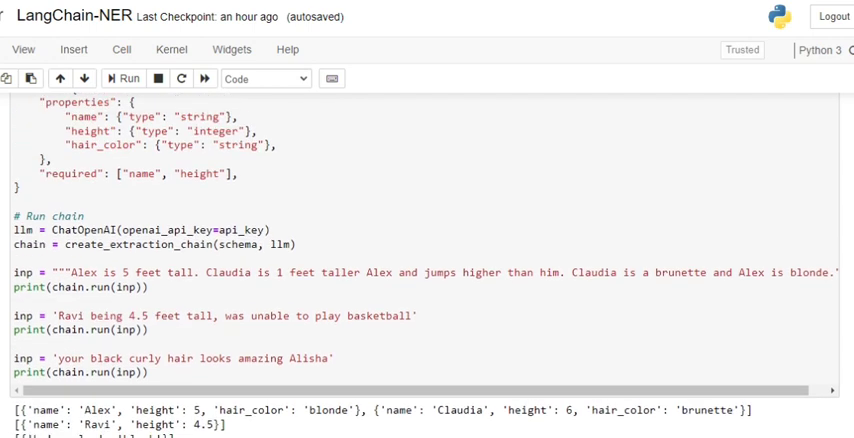
scroll(up, 3)
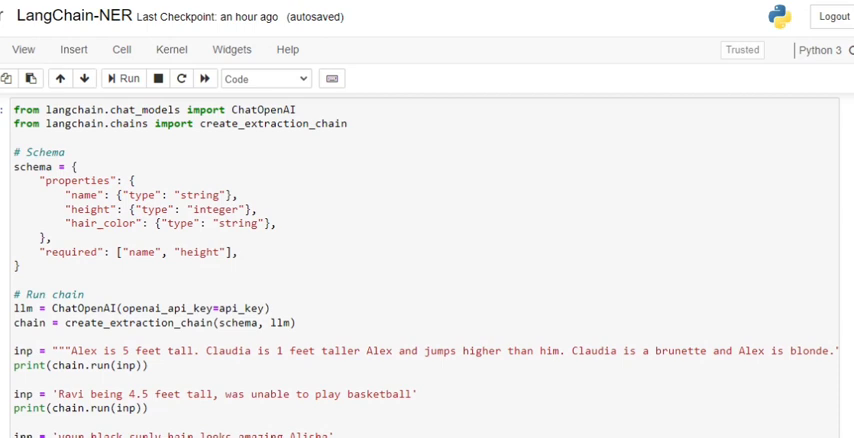